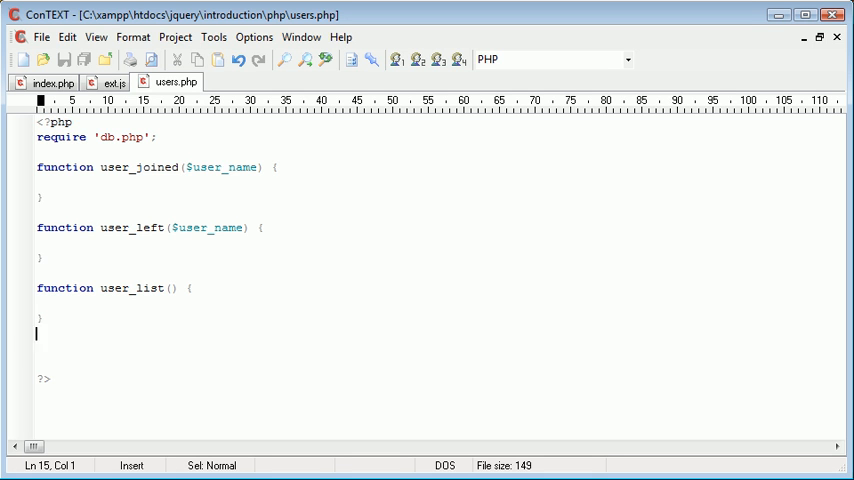
Switch the editor from users.php to the ext.js jQuery skeleton
key(Down)
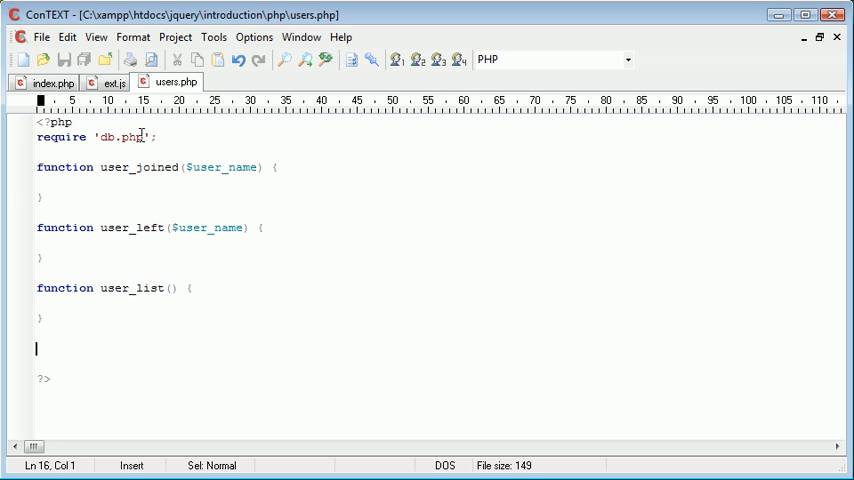
click(110, 82)
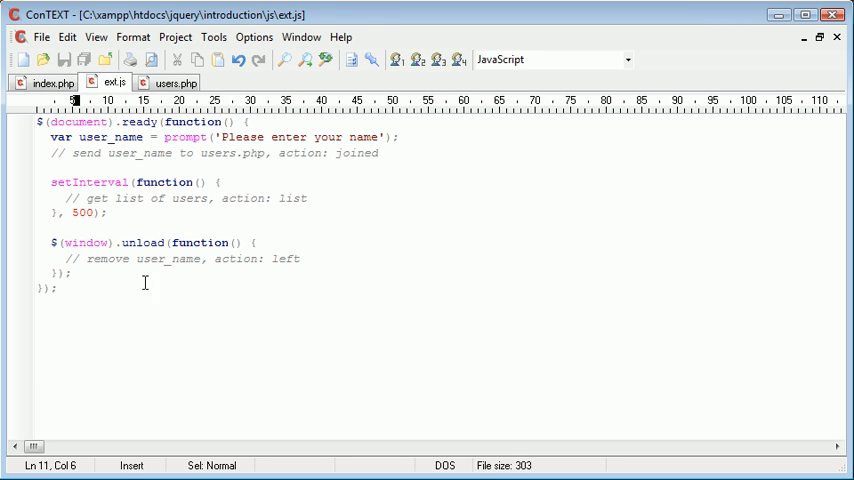
Replace the 'send user_name' comment in ext.js with a $.post('', { }); call
click(52, 153)
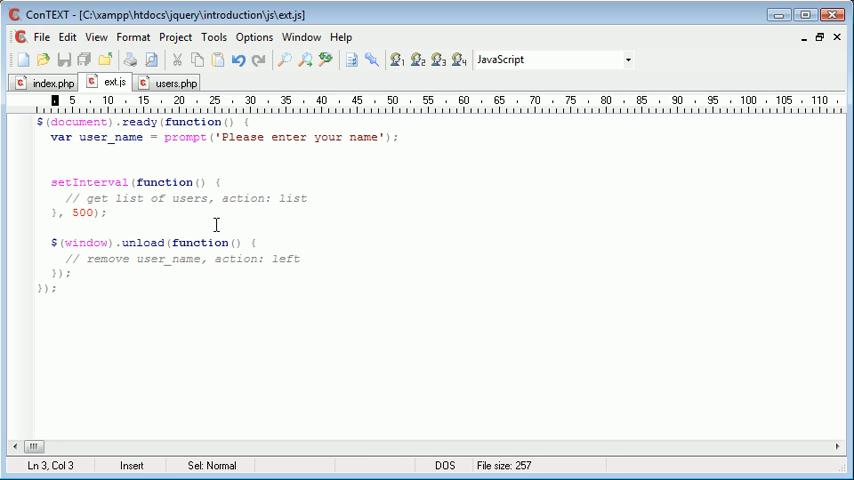
text($.post)
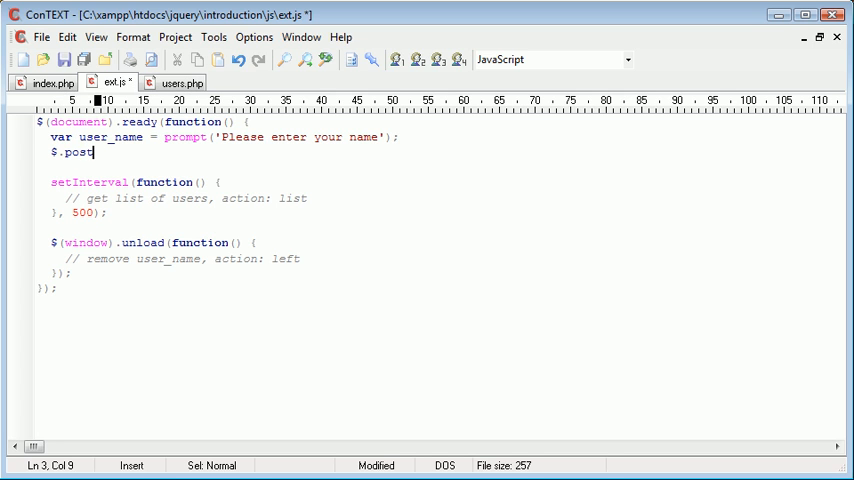
text(();)
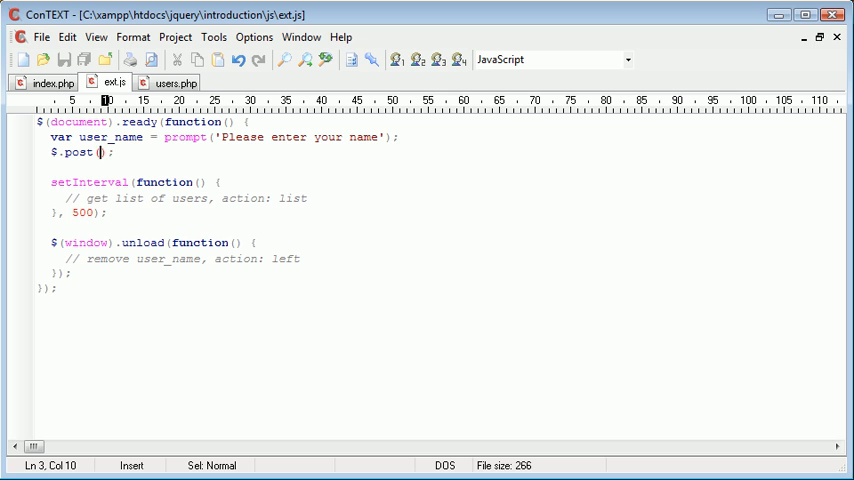
text(')
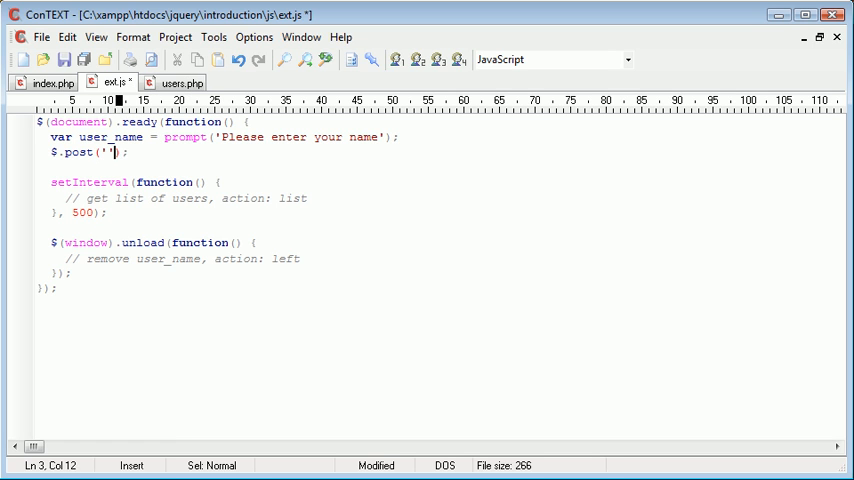
text(, {)
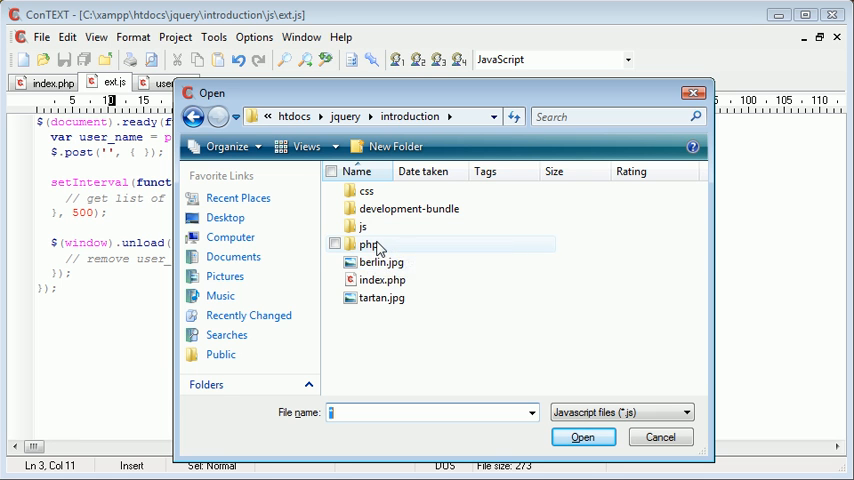
Post to 'php/users.php' with data user_name: user_name and action: 'joined', then save
double_click(370, 244)
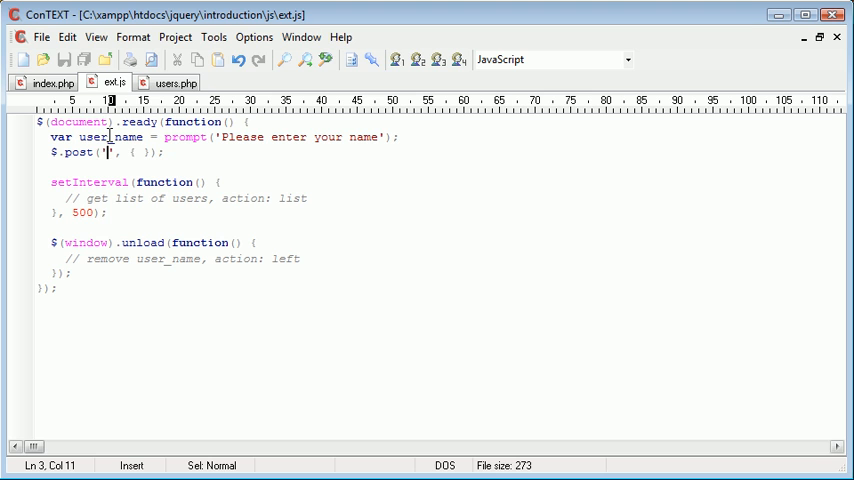
text(php/use)
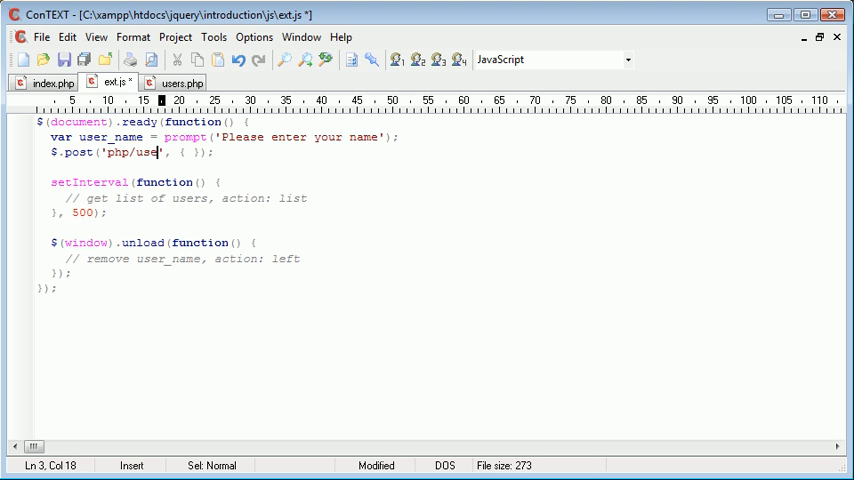
text(rs.php)
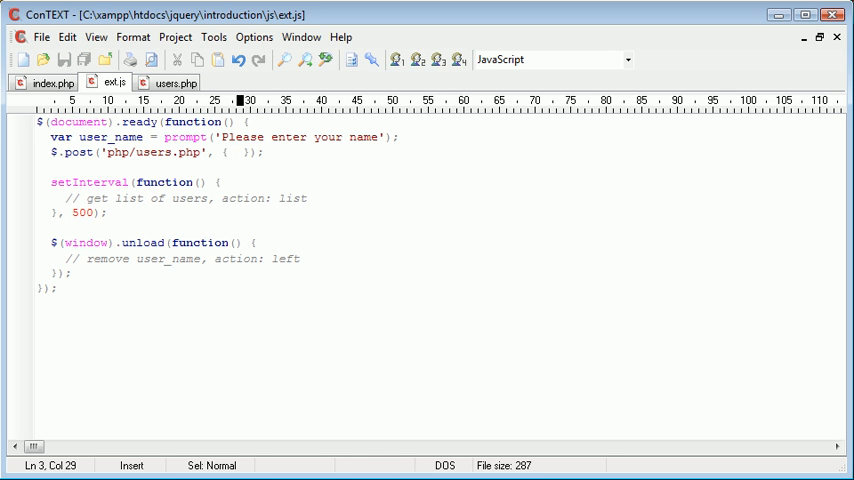
text(user_name:)
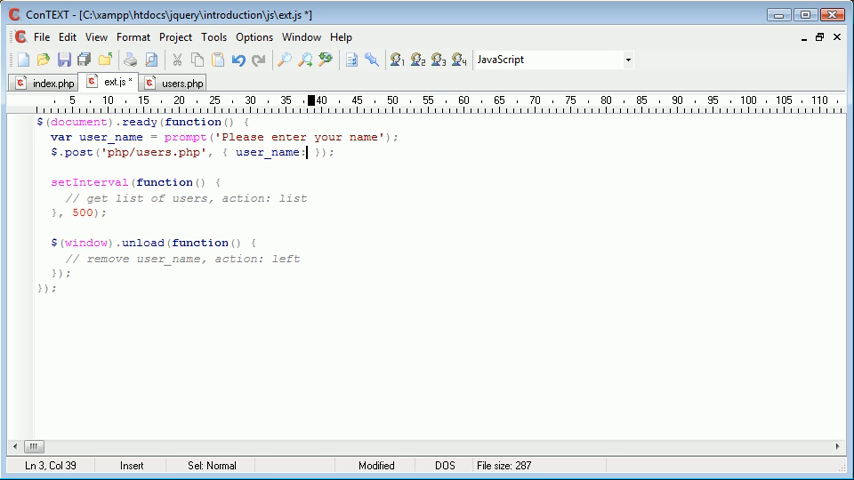
text(user)
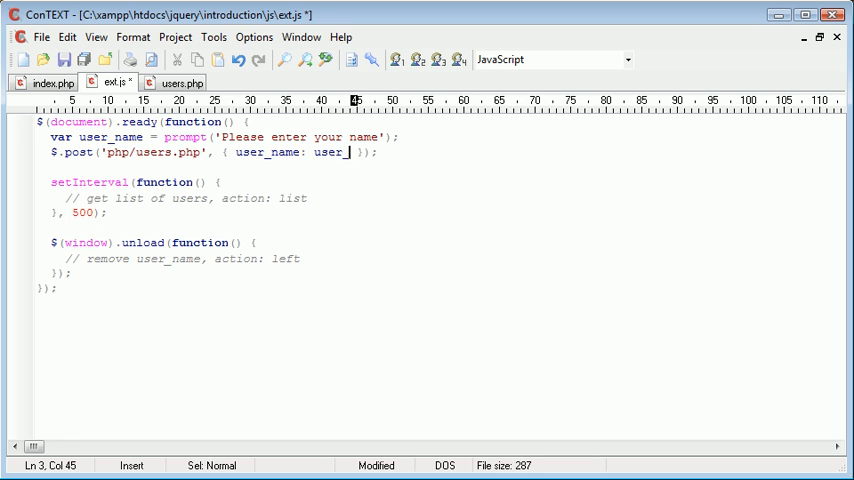
text(_name,)
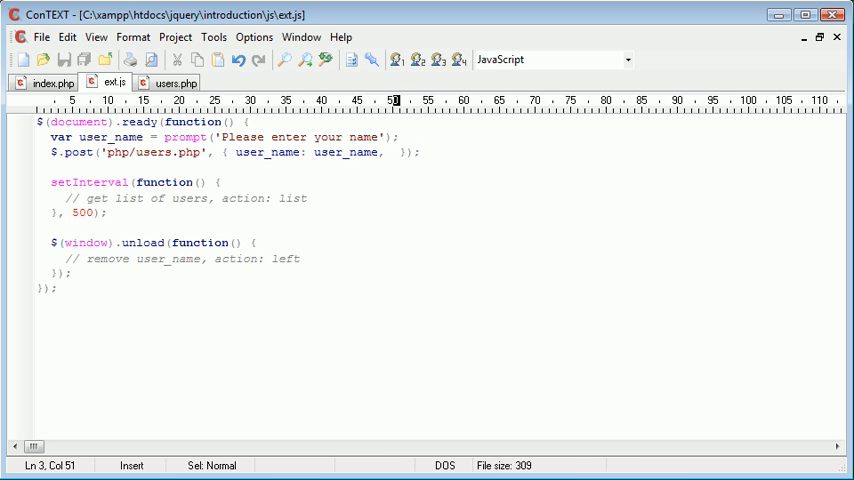
text(action:)
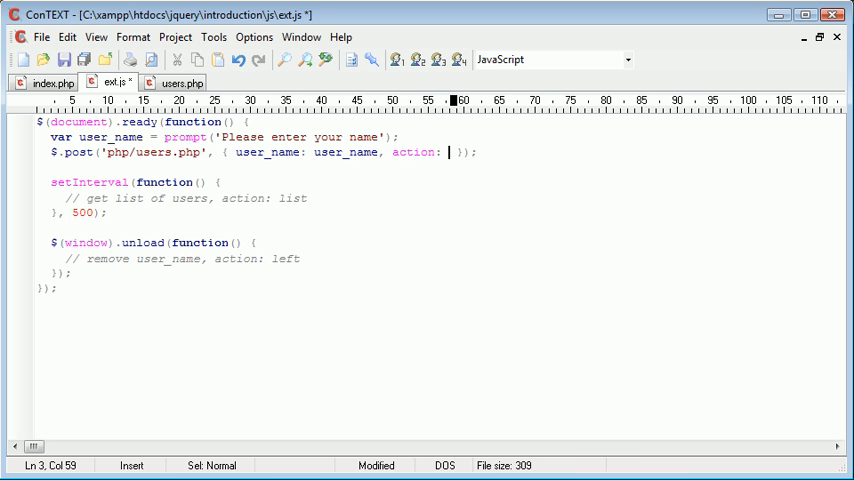
text('join')
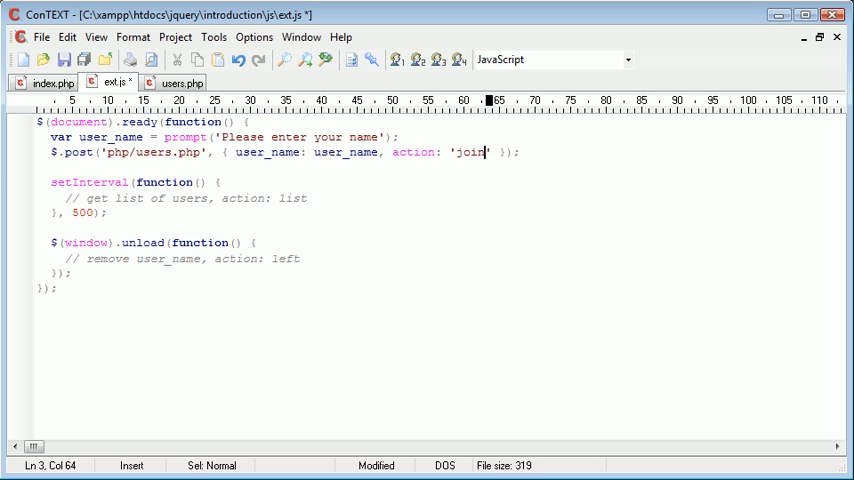
text(ed)
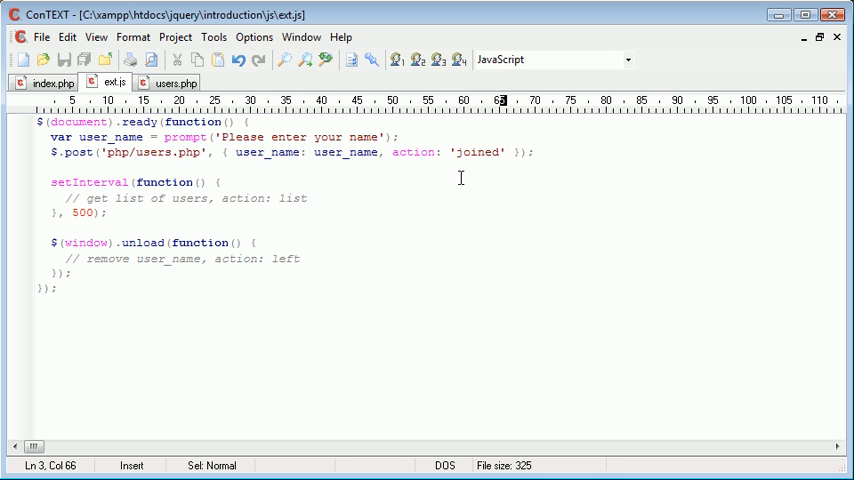
mouse_move(48, 83)
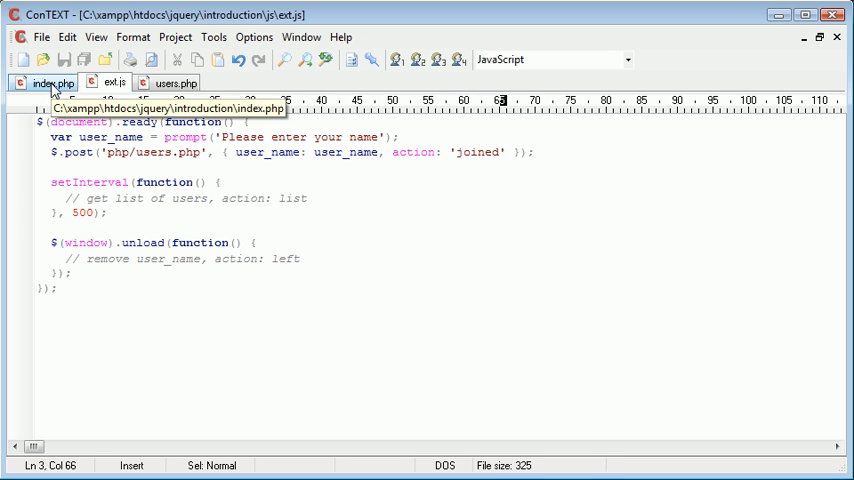
Start an if (isset($_POST...)) block in users.php, checking ext.js for the posted keys
click(173, 82)
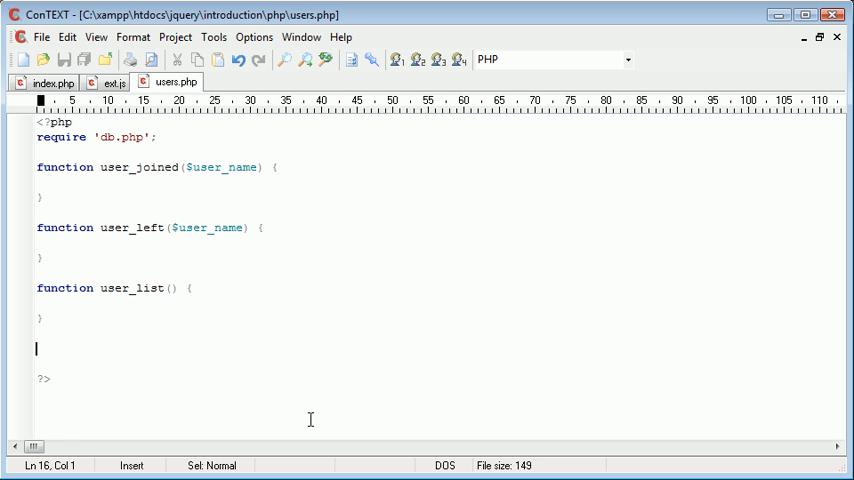
text(if ()
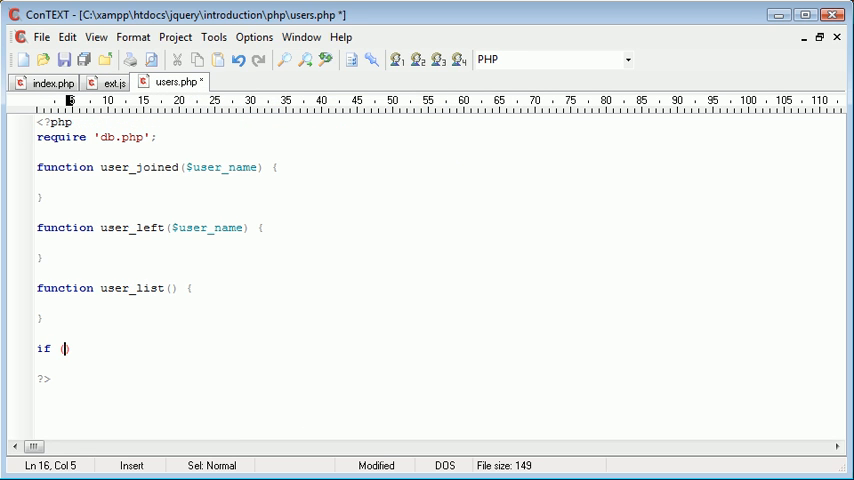
text(isset()
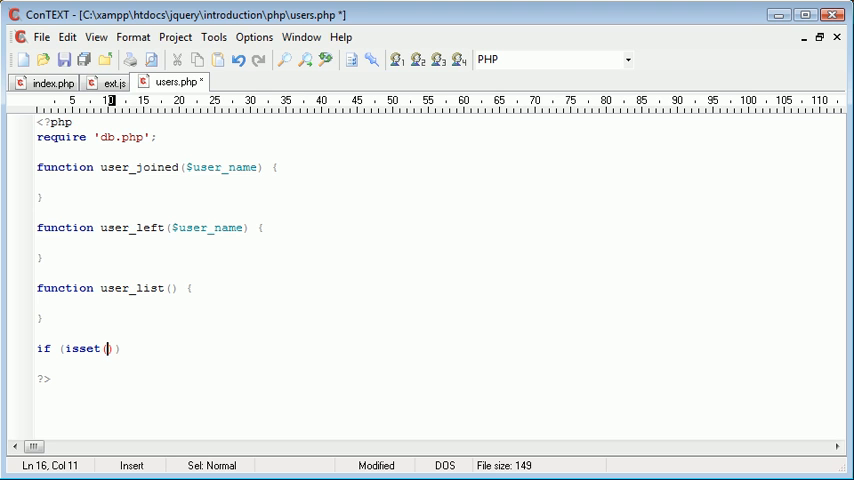
text($_POST['user_name'], $_POST['act)
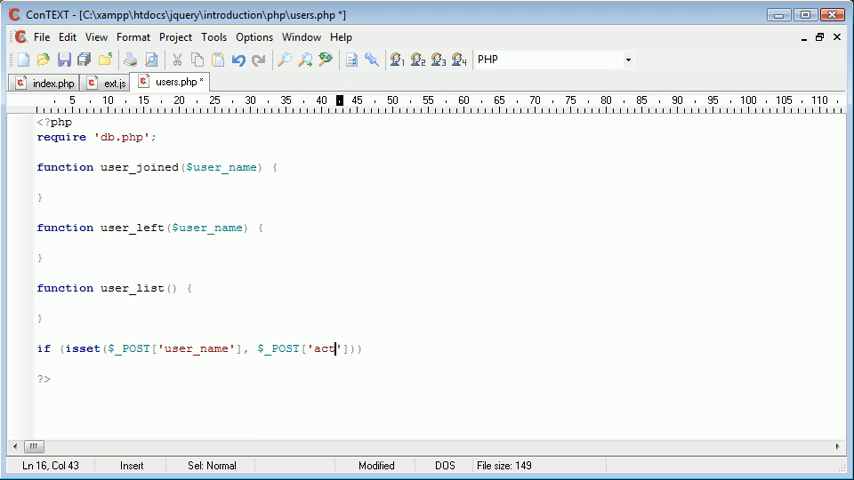
click(113, 82)
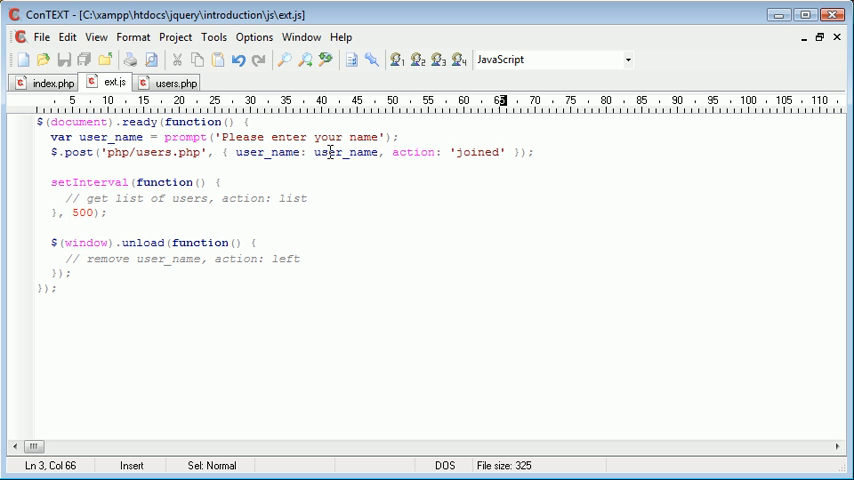
mouse_move(478, 146)
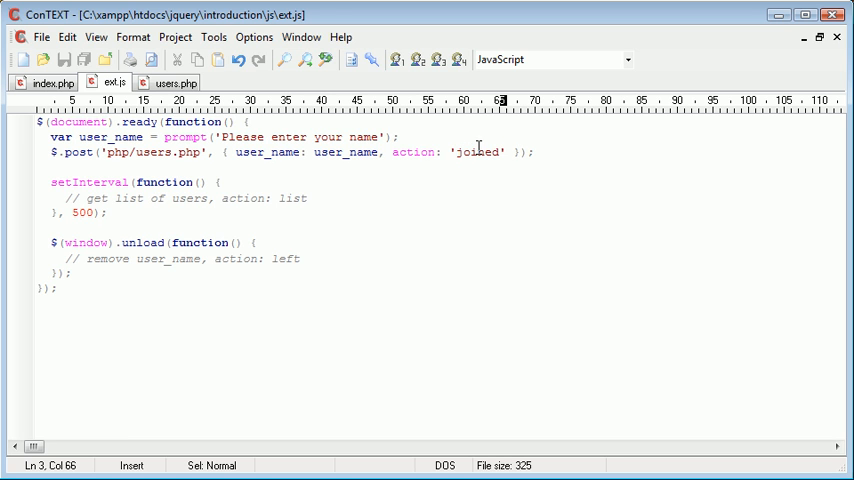
click(170, 82)
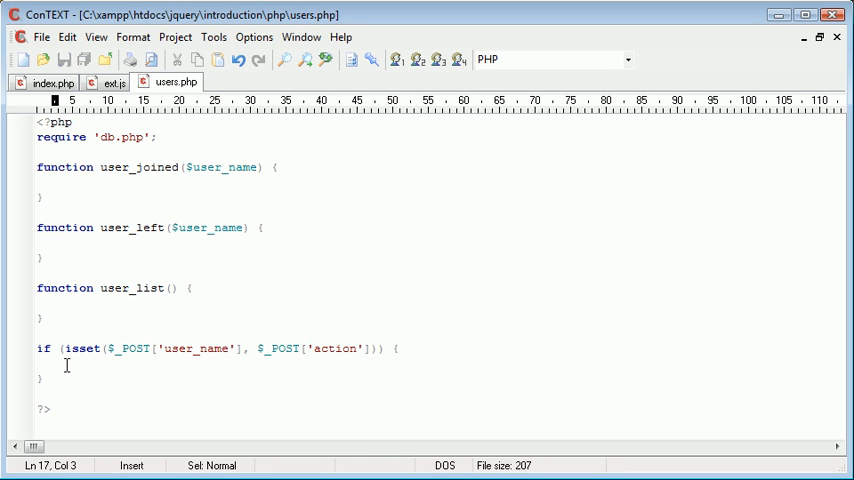
Assign $user_name = $_POST['user_name'] and $action = $_POST['action'] inside the isset block, and save
text($user_name =)
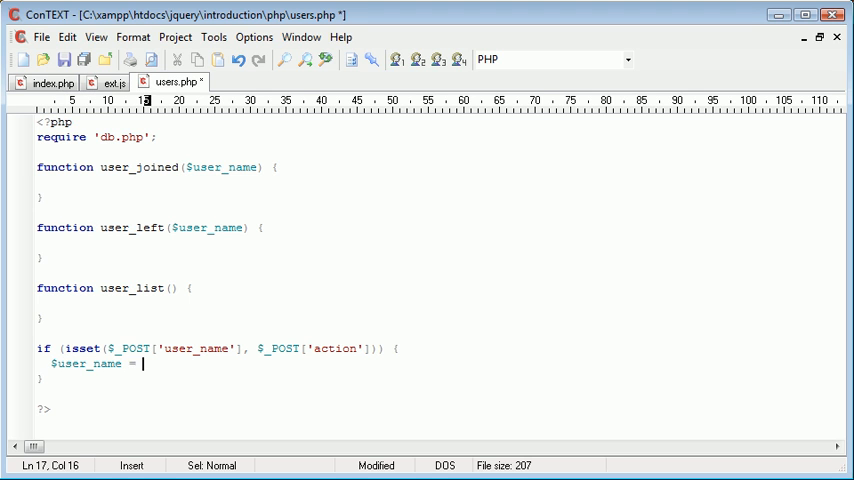
text($_POST[];)
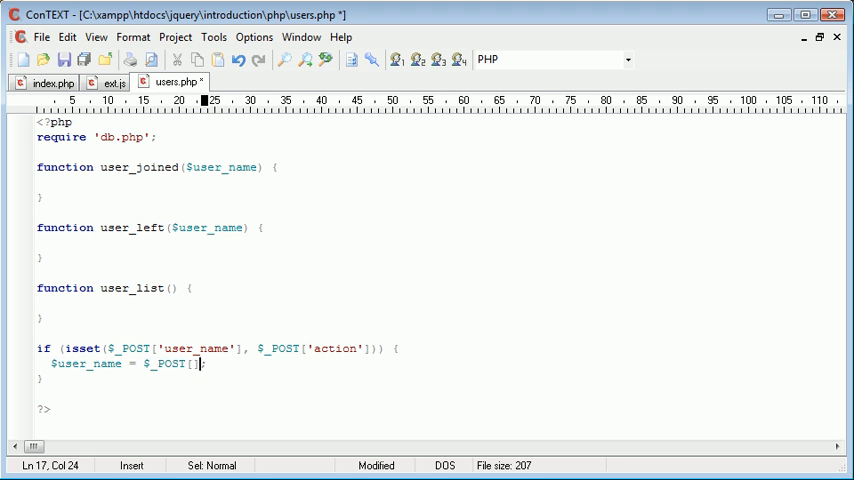
text('user_na)
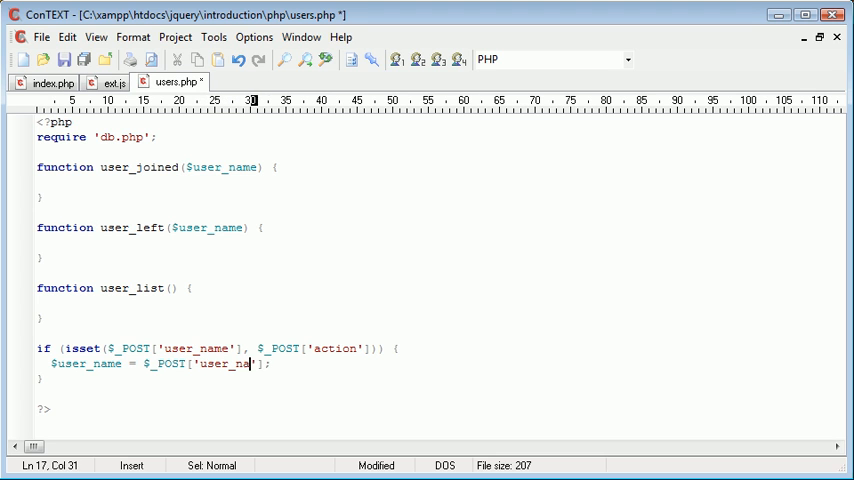
text($action = $_POST)
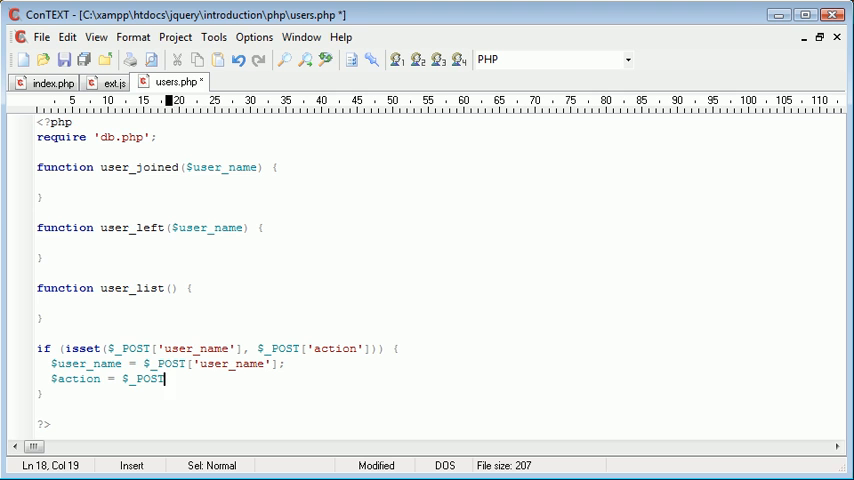
text(['action'];)
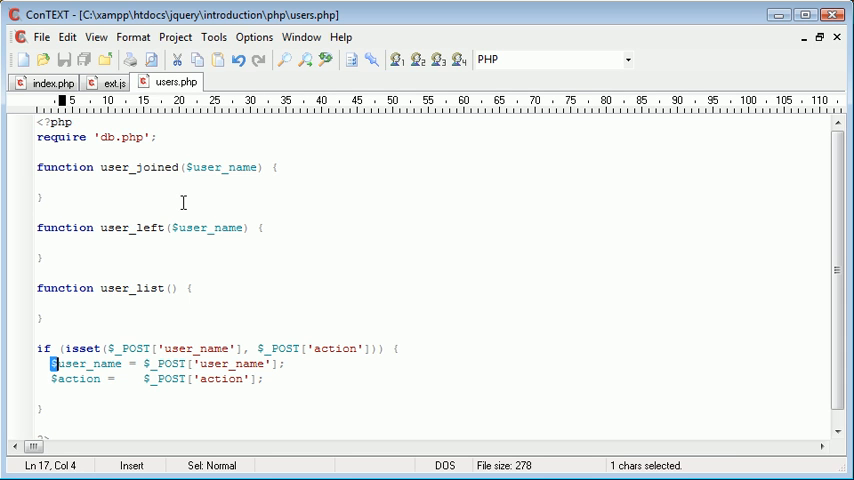
Check ext.js's action names, then add if ($action == 'joined') calling user_joined($user_name)
click(121, 393)
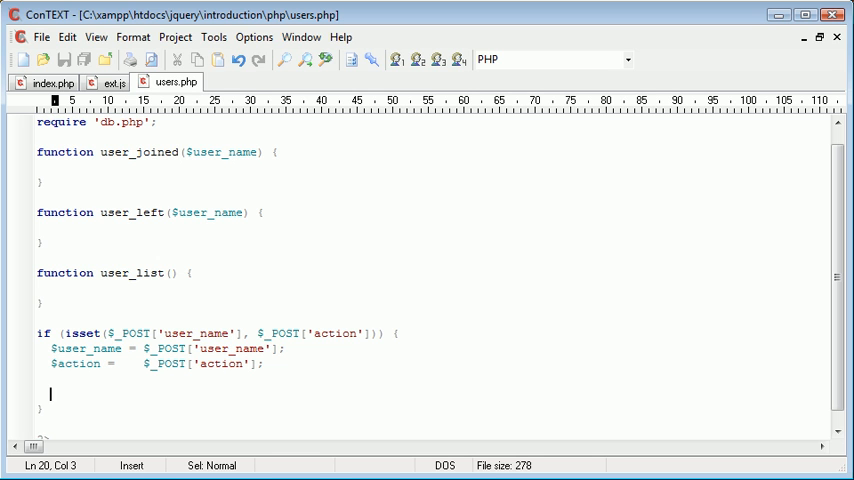
mouse_move(168, 70)
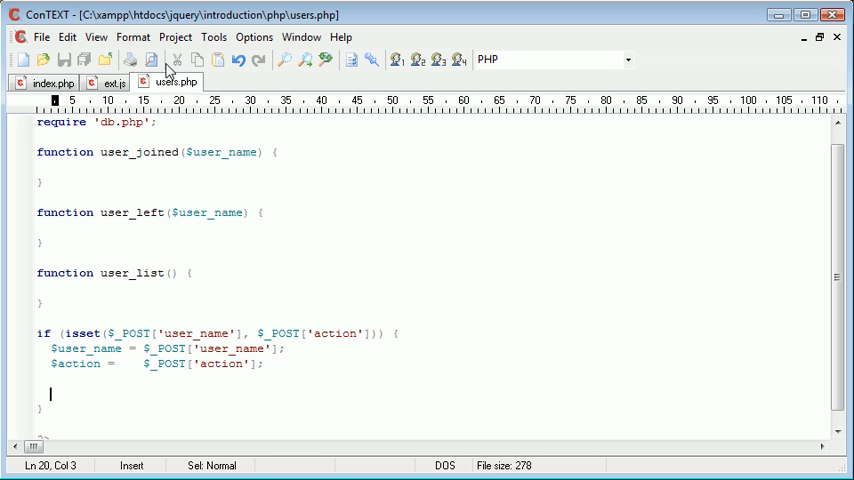
click(110, 82)
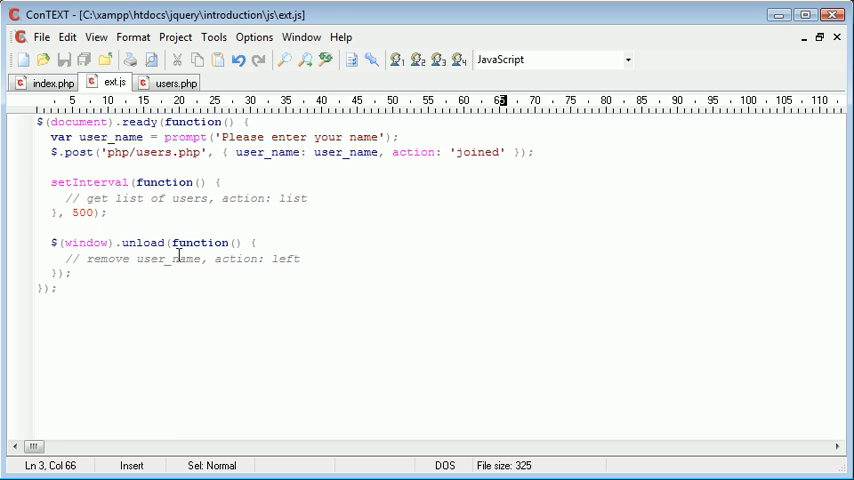
click(173, 82)
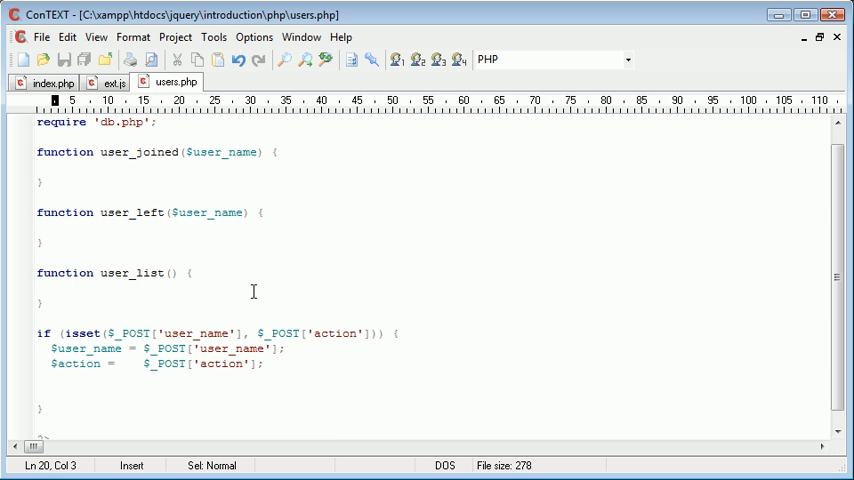
text(if ())
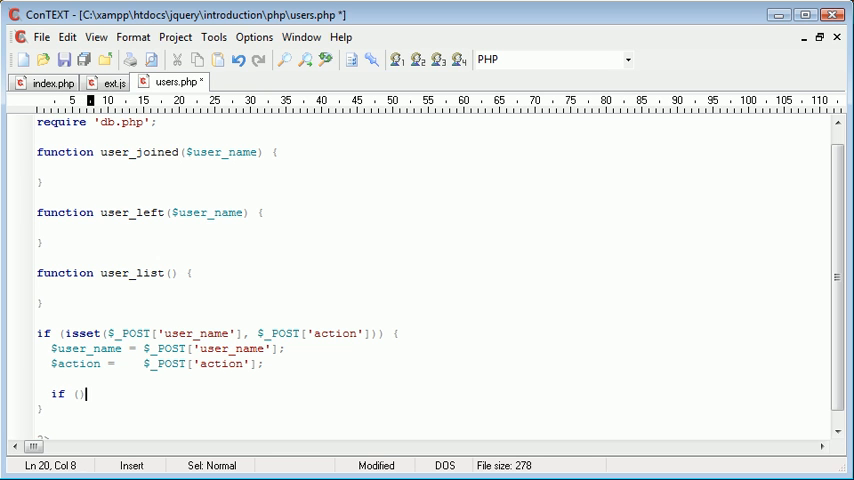
text($axtic)
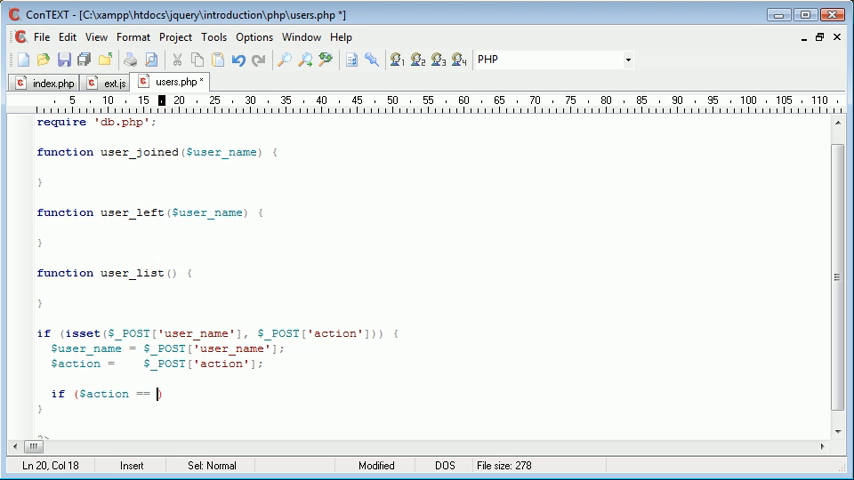
text('joined'))
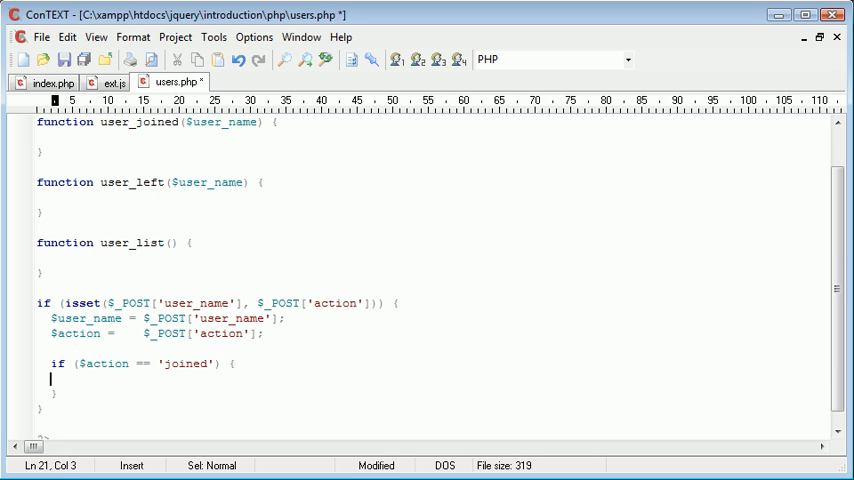
text(u)
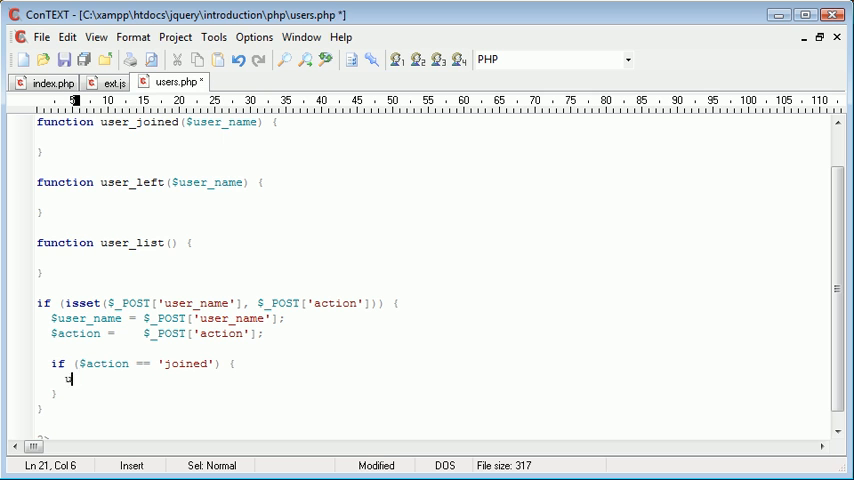
text(user_joined())
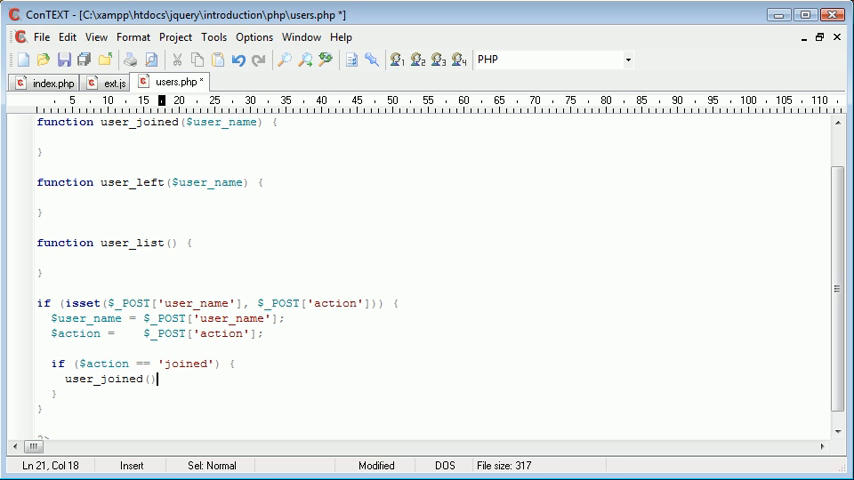
text($user)
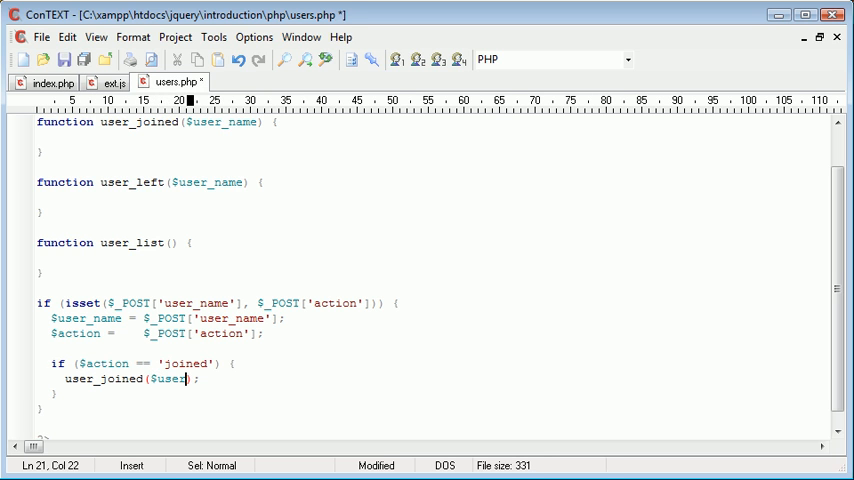
text(_name))
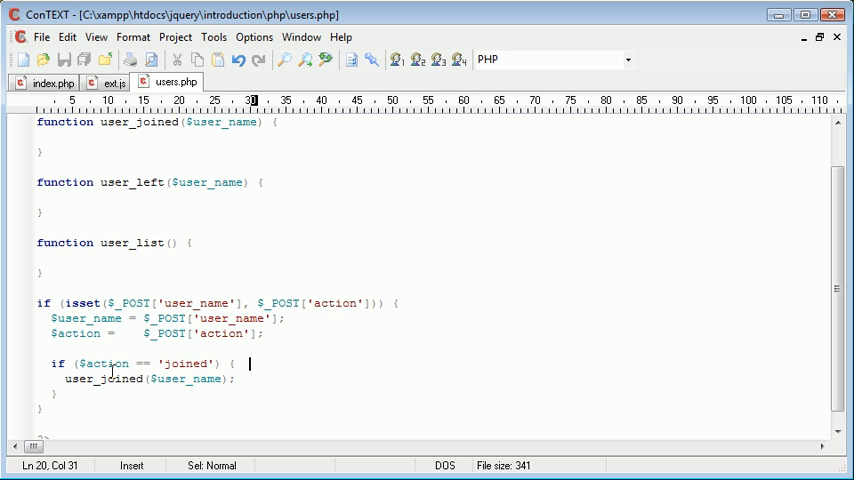
mouse_move(227, 337)
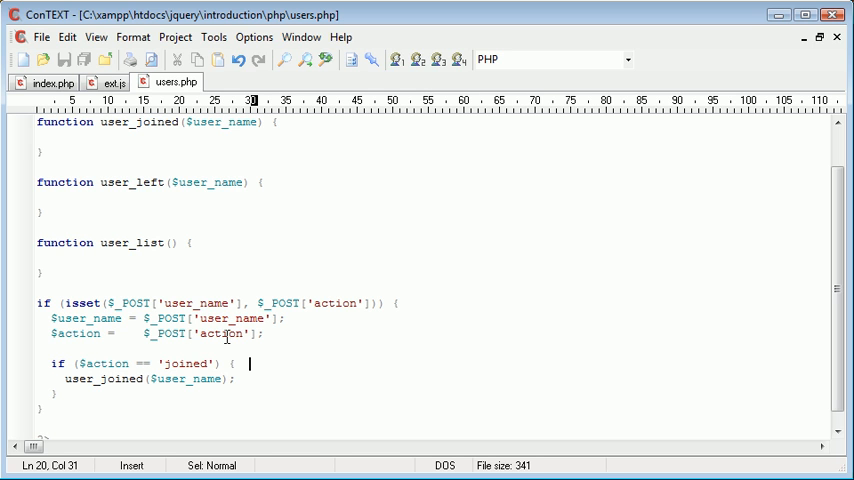
mouse_move(176, 353)
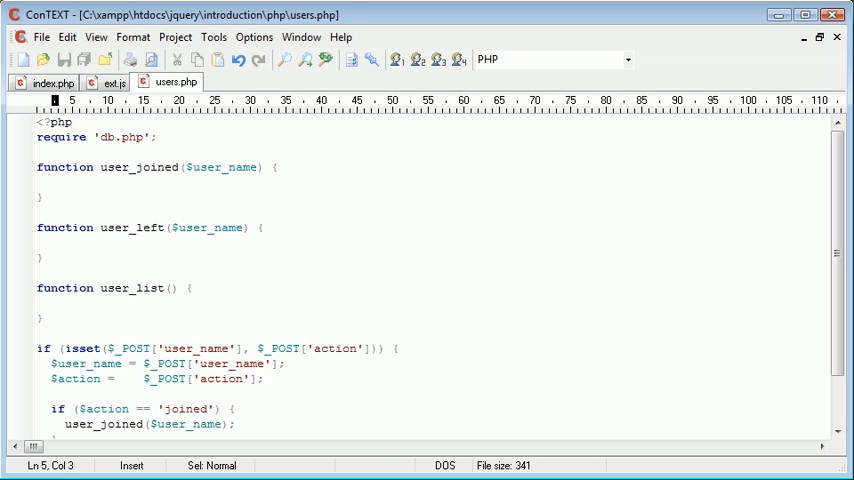
Write the assignment $user_name = $user_name; inside user_joined
text($user_nam)
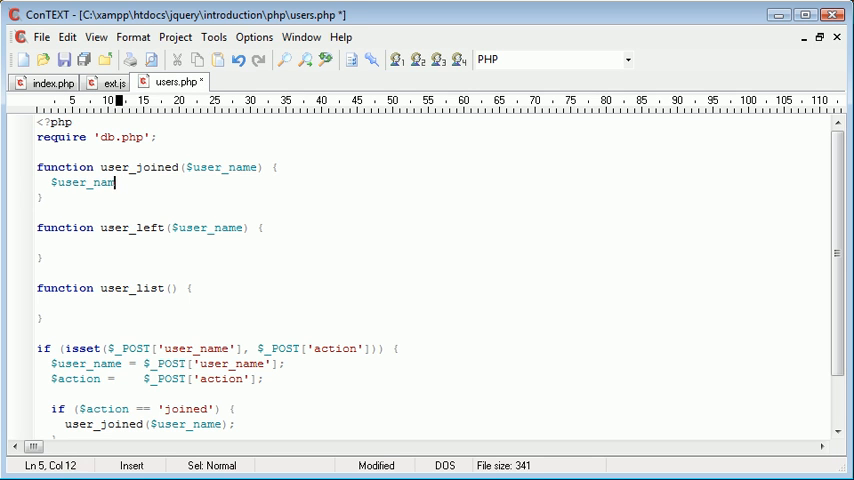
text(e =)
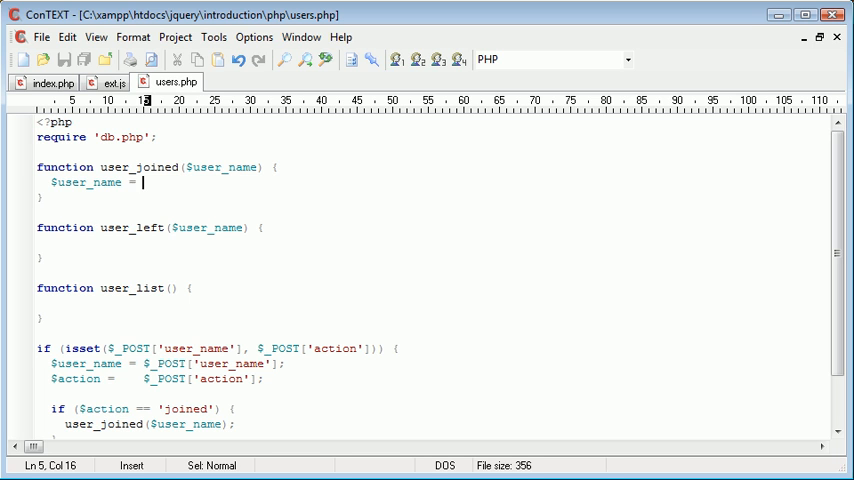
text(m)
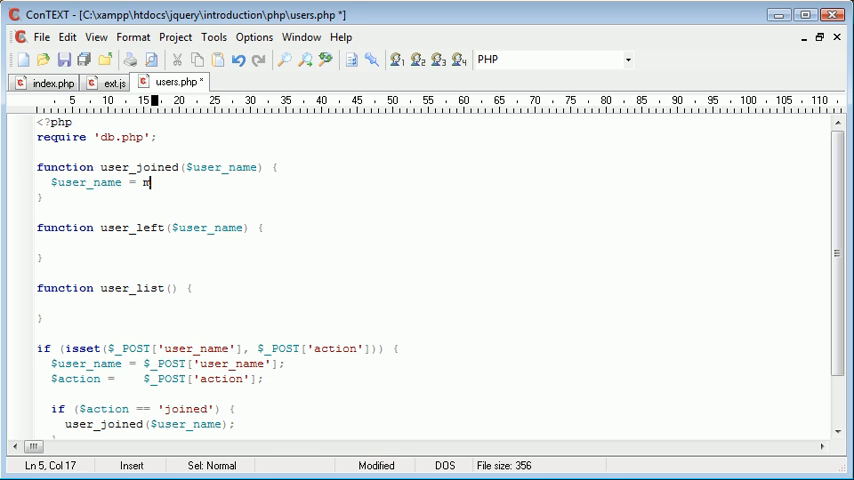
text($us)
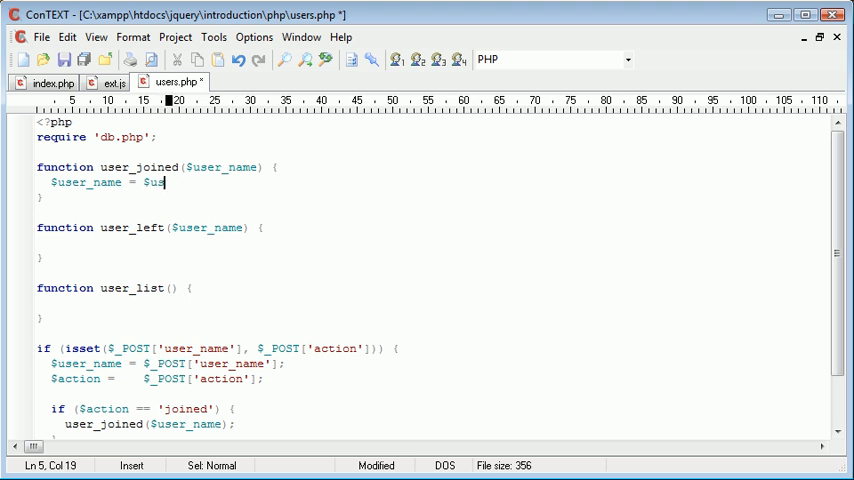
text(er_name;)
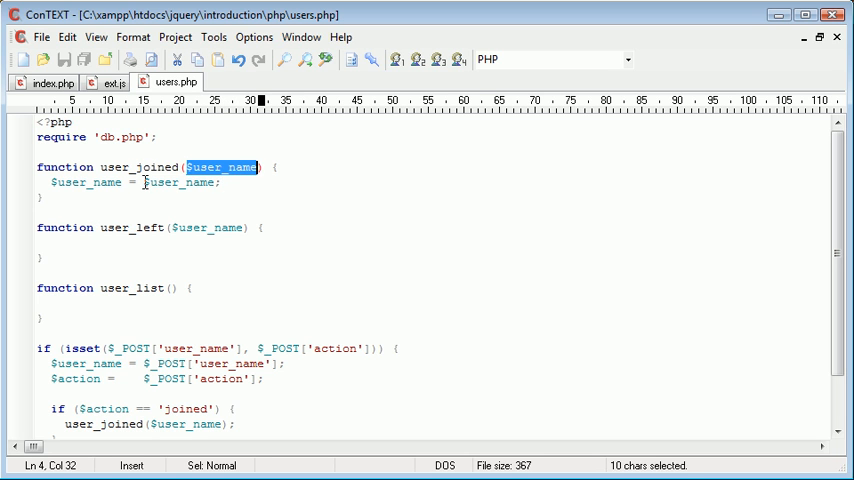
Wrap the value in mysql_real_escape_string(htmlentities(...)) and save users.php
click(143, 182)
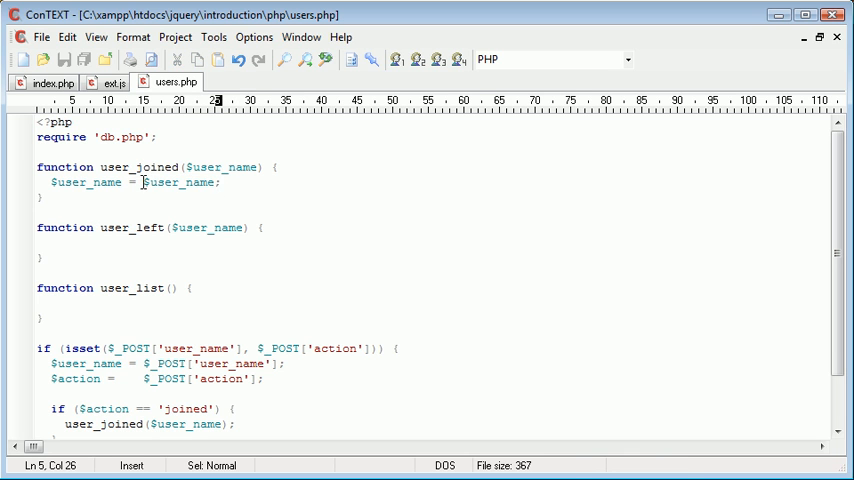
text(mysql_rea)
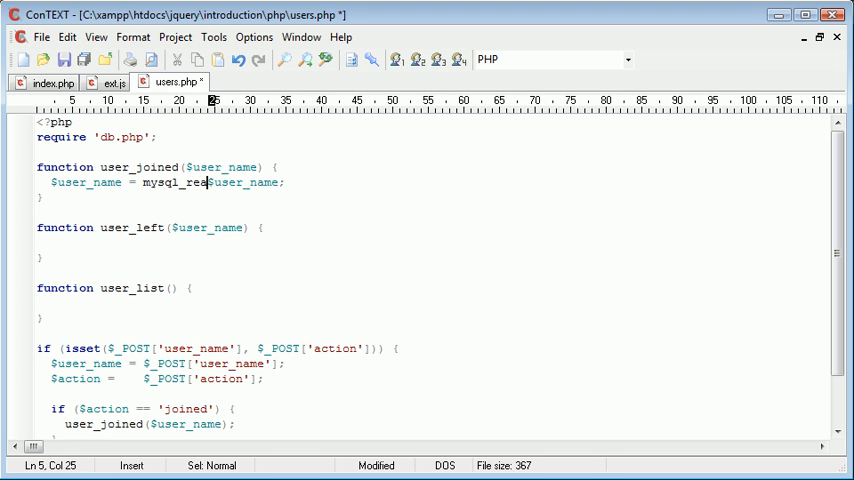
text(l_escape_)
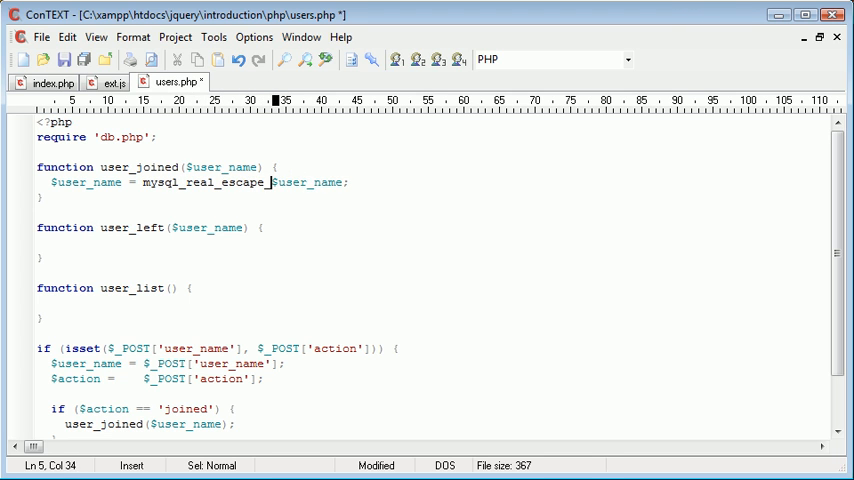
text(string()
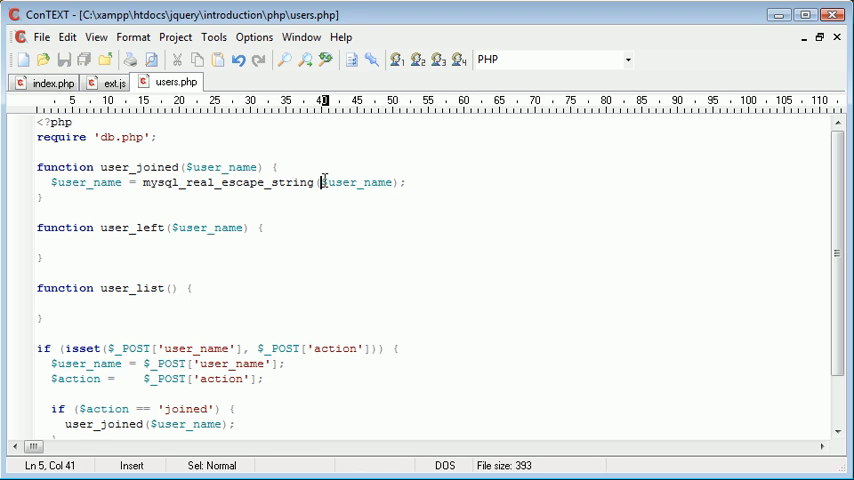
text(htmlentities()
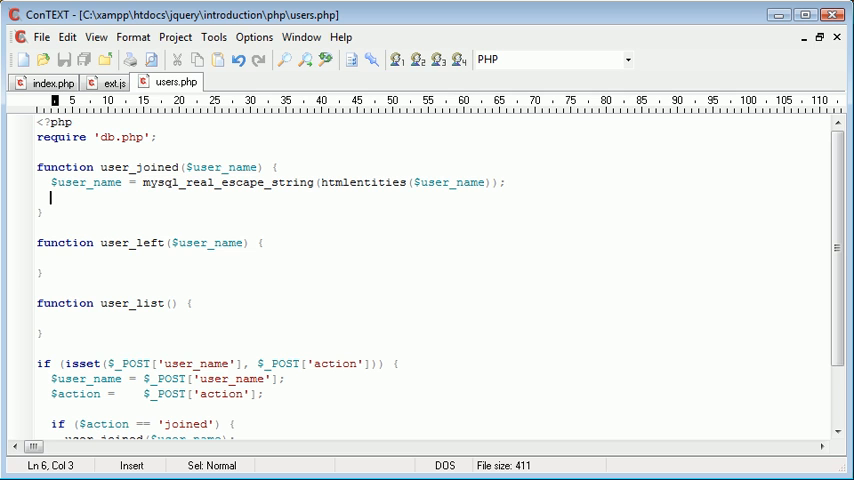
Add mysql_query("INSERT INTO `users` VALUES ('$user_name')"); to user_joined and save
text(mysql_query();)
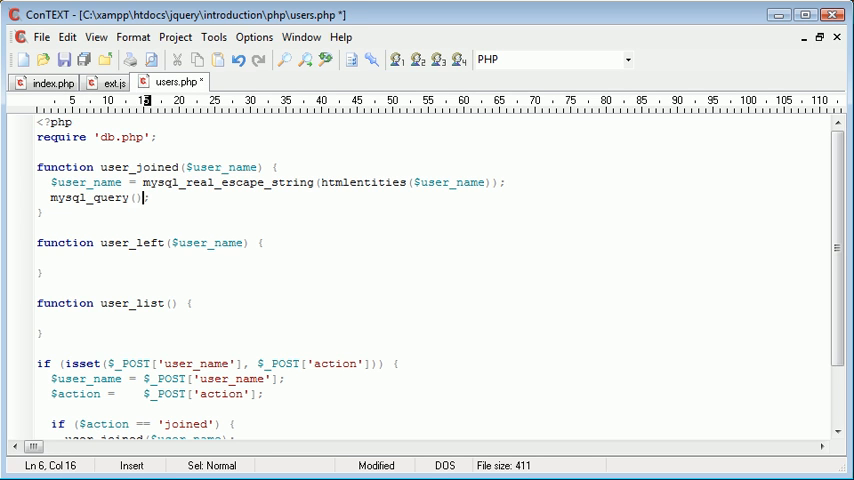
text(INSER")
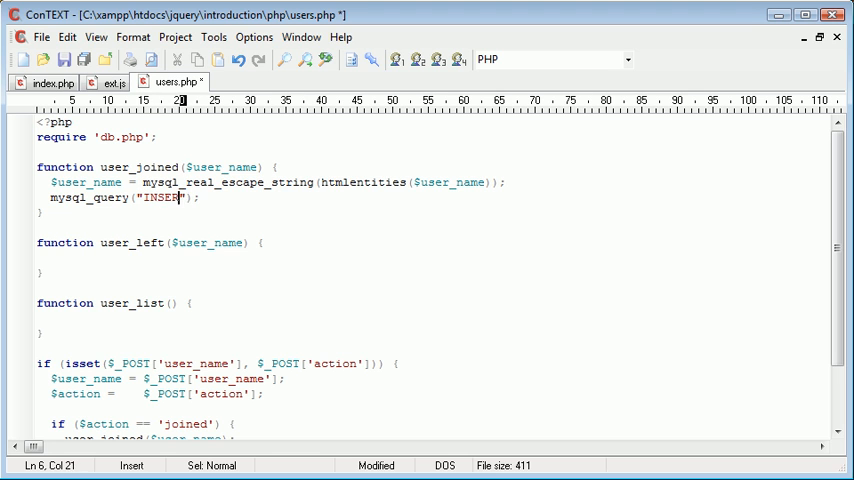
text(INTO ``)
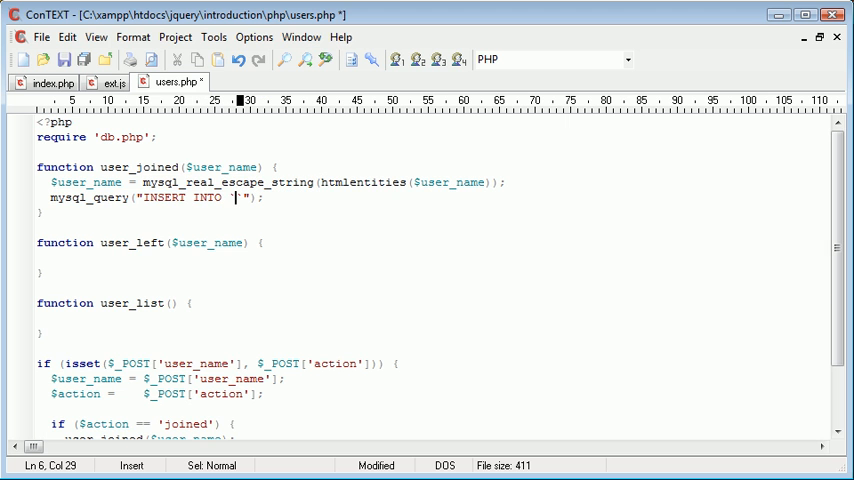
text(`users` VALUES)
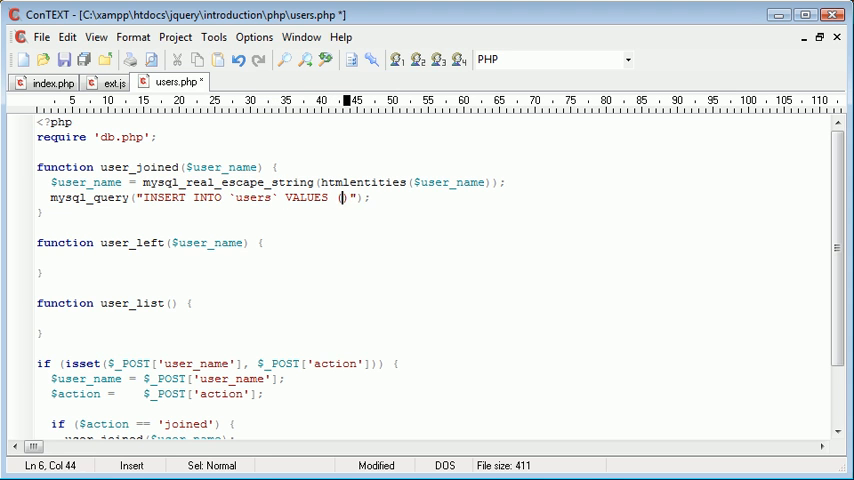
text(('$user_name)
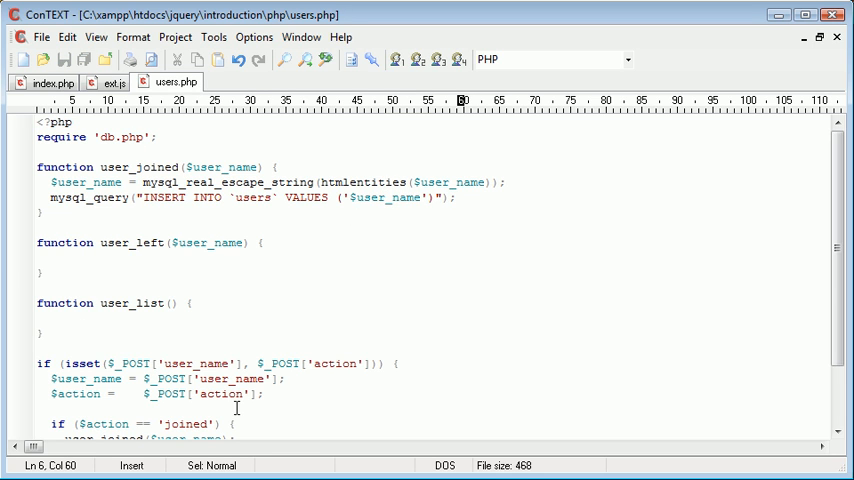
mouse_move(108, 82)
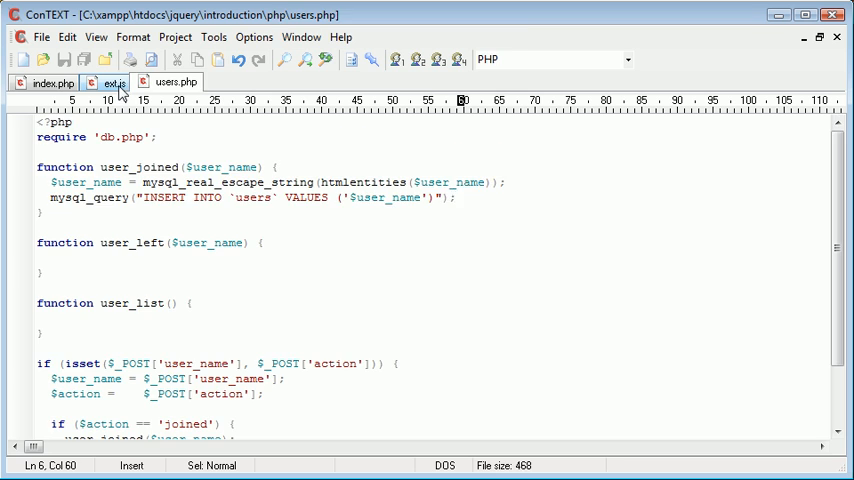
click(110, 82)
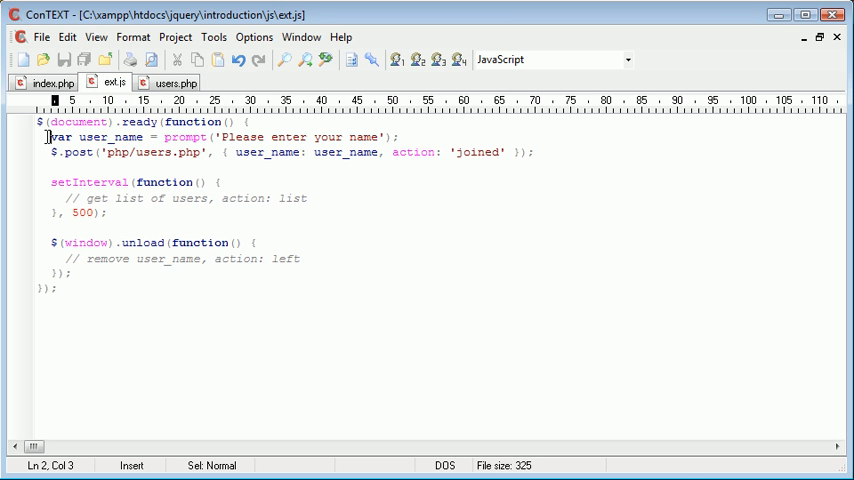
drag(48, 137, 398, 137)
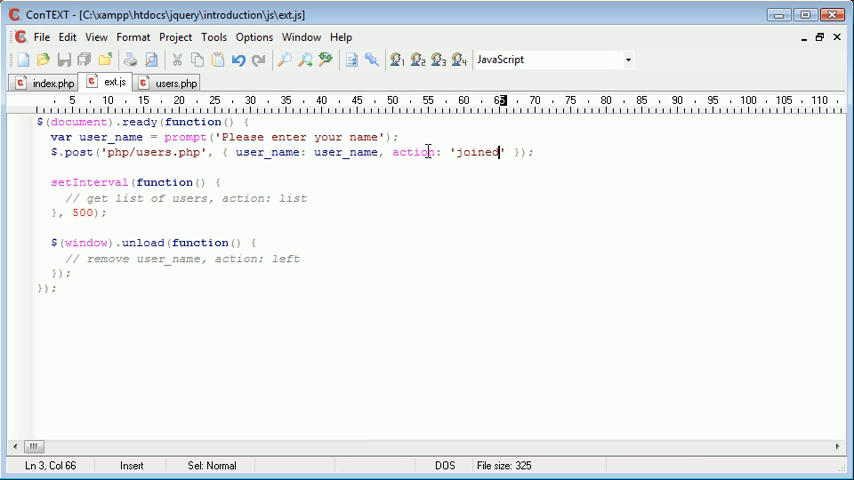
click(173, 82)
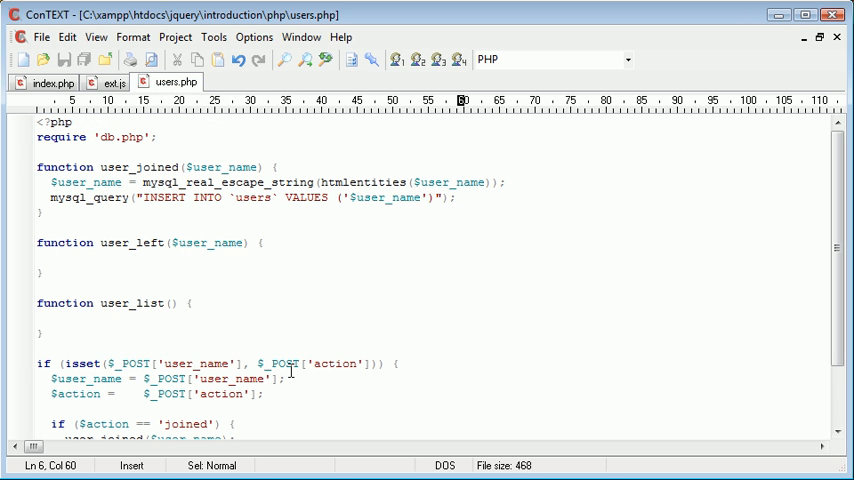
click(118, 408)
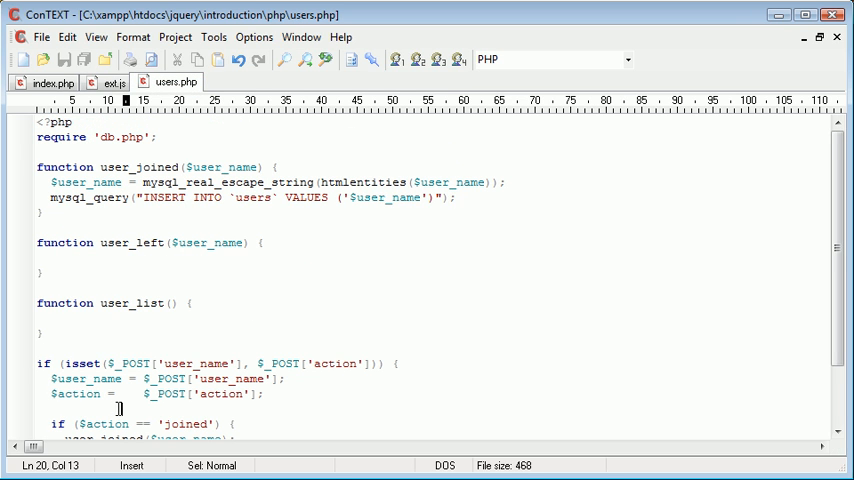
scroll(down, 3)
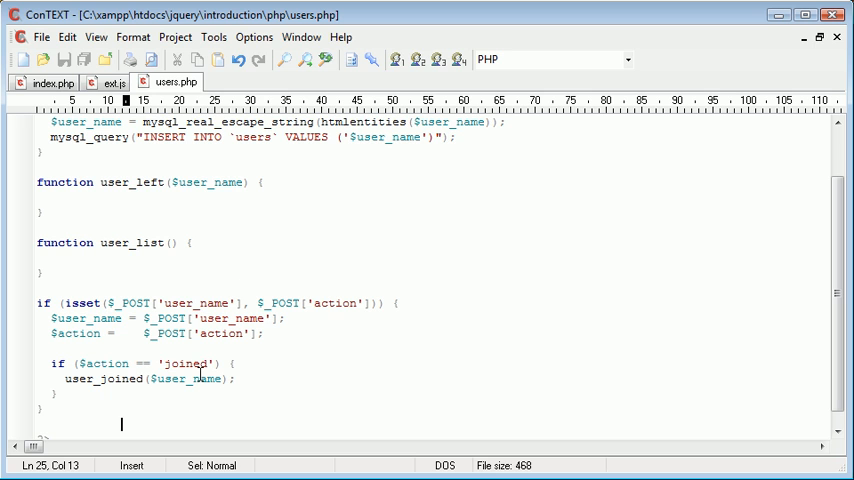
mouse_move(200, 337)
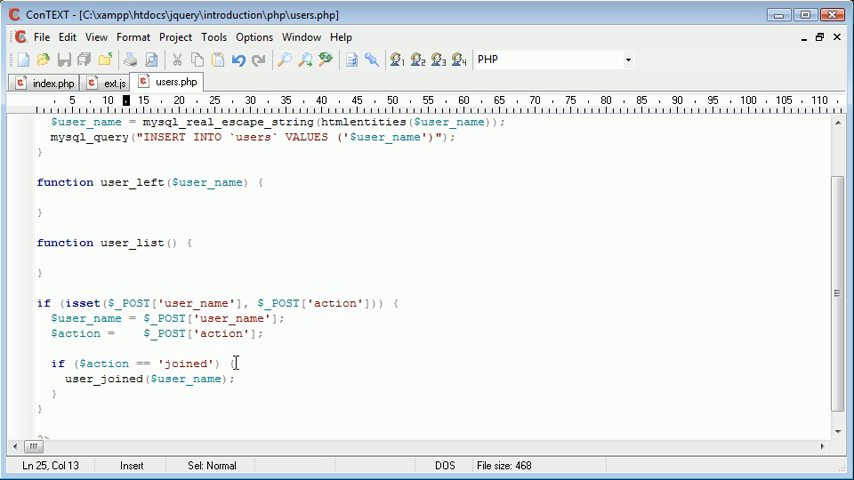
scroll(up, 3)
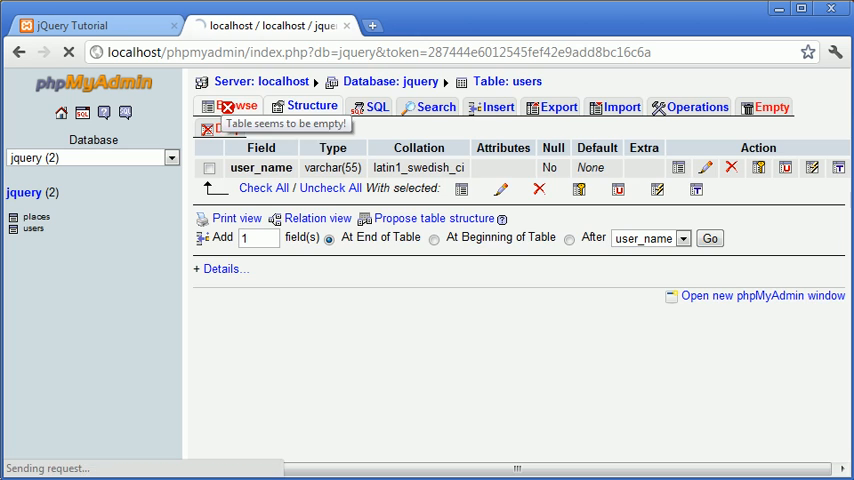
Bring the jQuery Tutorial browser tab to the front
click(237, 107)
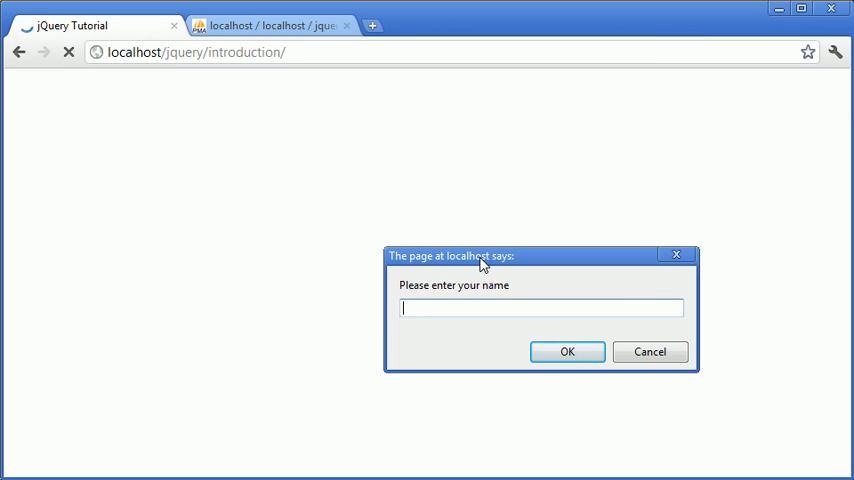
Move the name prompt into view, enter 'Alex' and submit it
drag(480, 256, 334, 170)
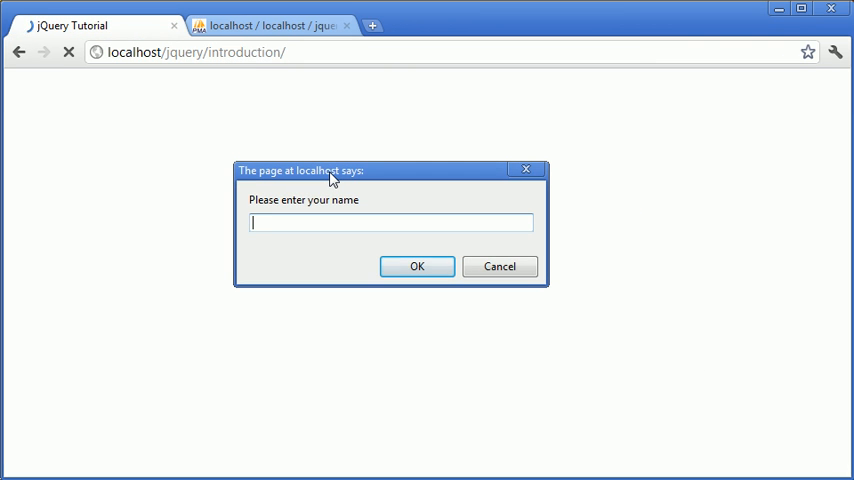
text(Alex)
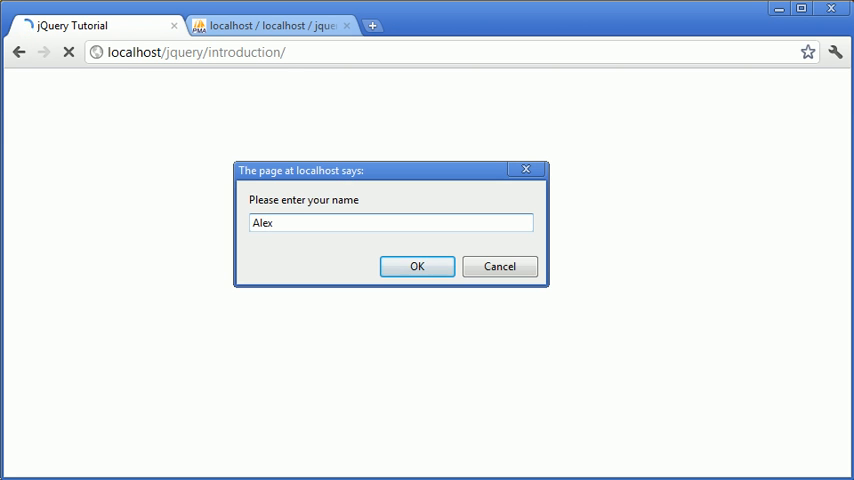
click(417, 266)
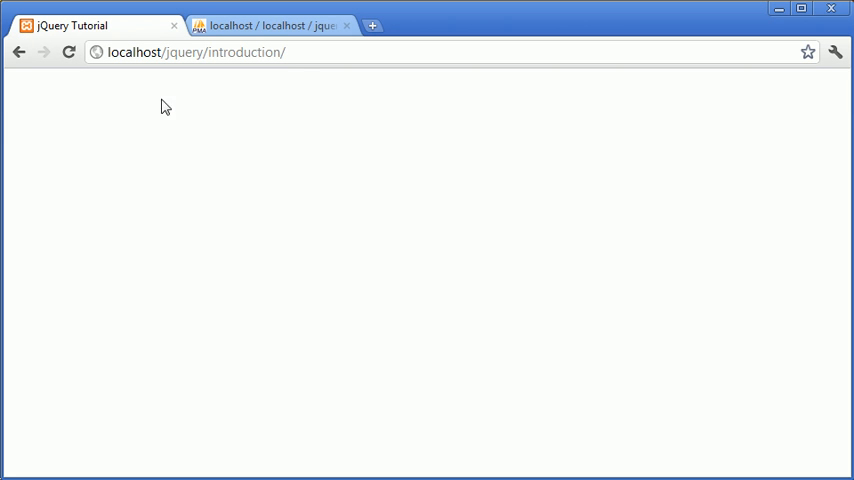
mouse_move(71, 138)
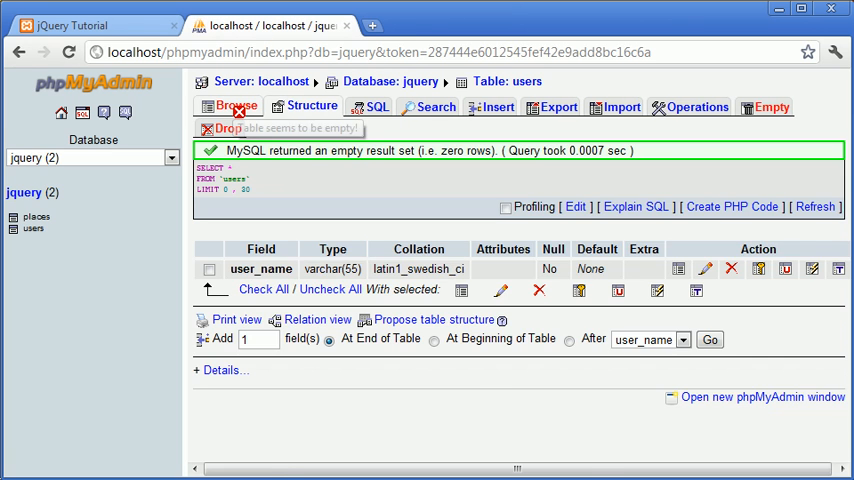
Browse the users table in phpMyAdmin to confirm the new 'Alex' row
click(236, 107)
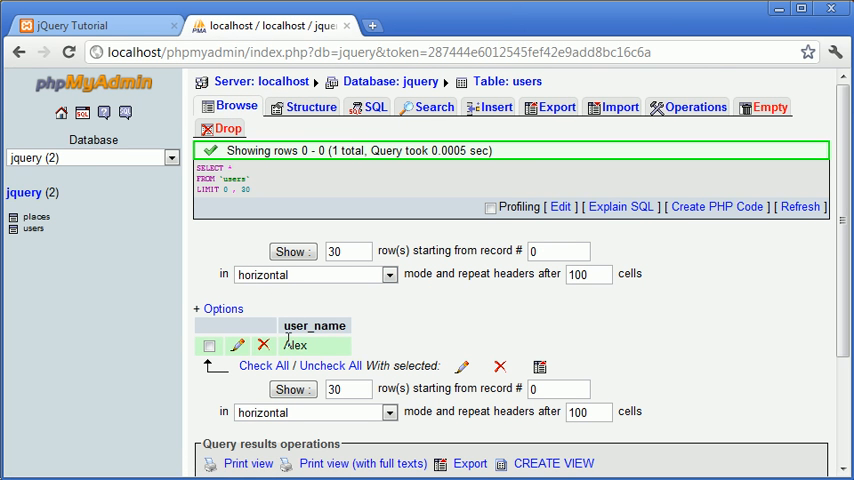